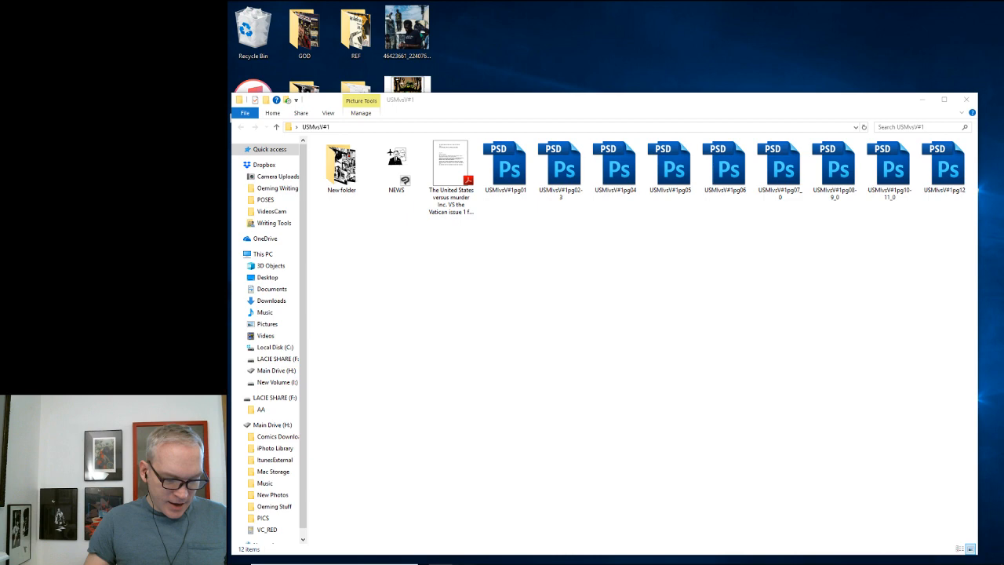
Open USMvsV#1pg01.psd from the USMvsV#1 folder in File Explorer
{"action": "left_click", "coordinate": [506, 165]}
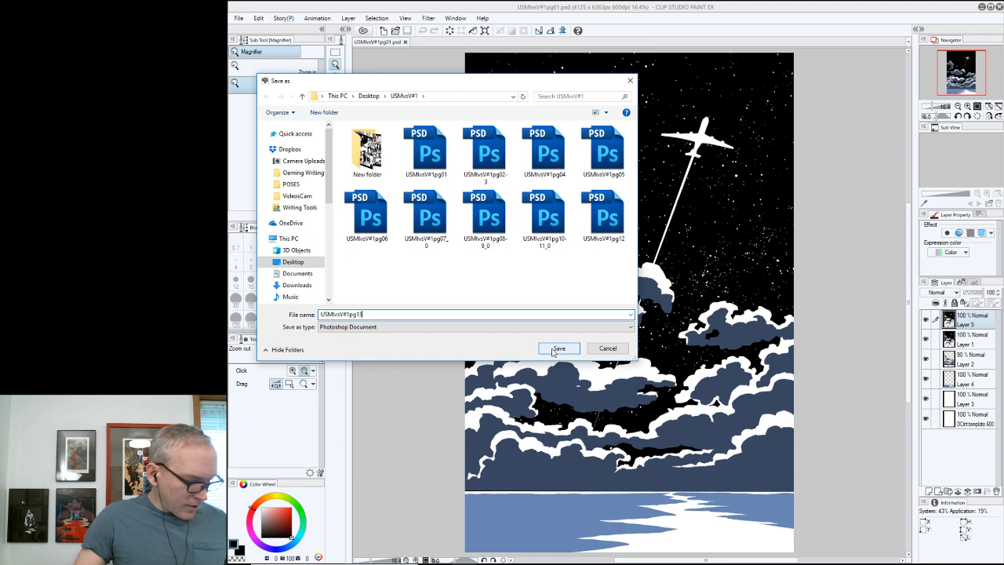
Save the page as USMvsV#1pg13 and clear the artwork, leaving only border layers
{"action": "left_click", "coordinate": [559, 348]}
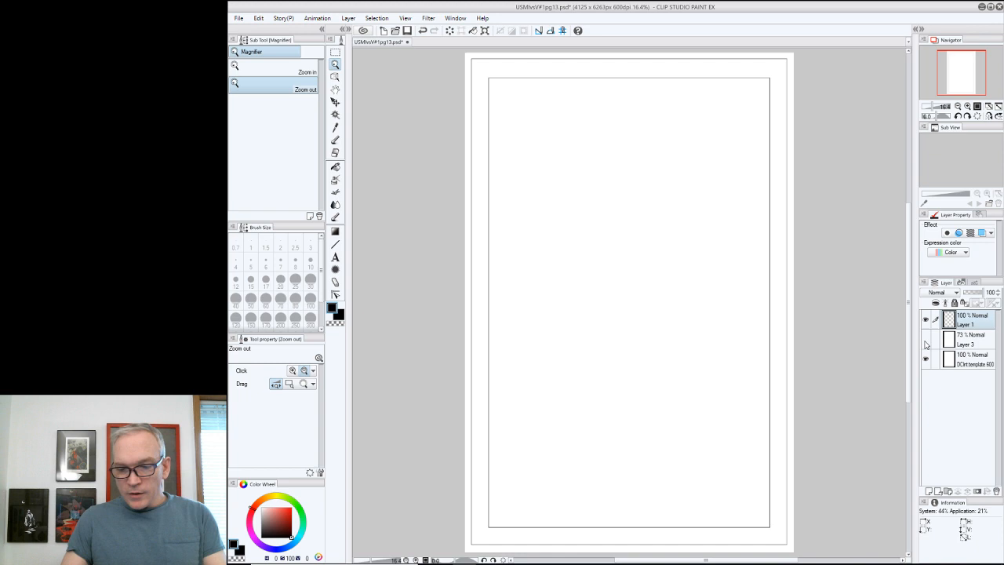
{"action": "left_click", "coordinate": [926, 339]}
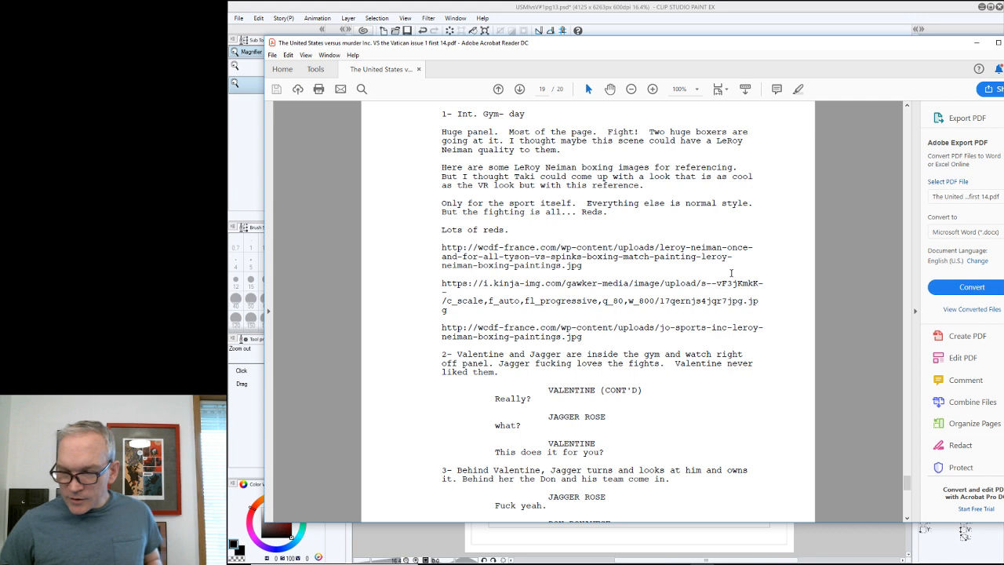
Copy the first LeRoy Neiman reference URL, then select the remaining two links
{"action": "left_click_drag", "start_coordinate": [442, 247], "coordinate": [580, 266]}
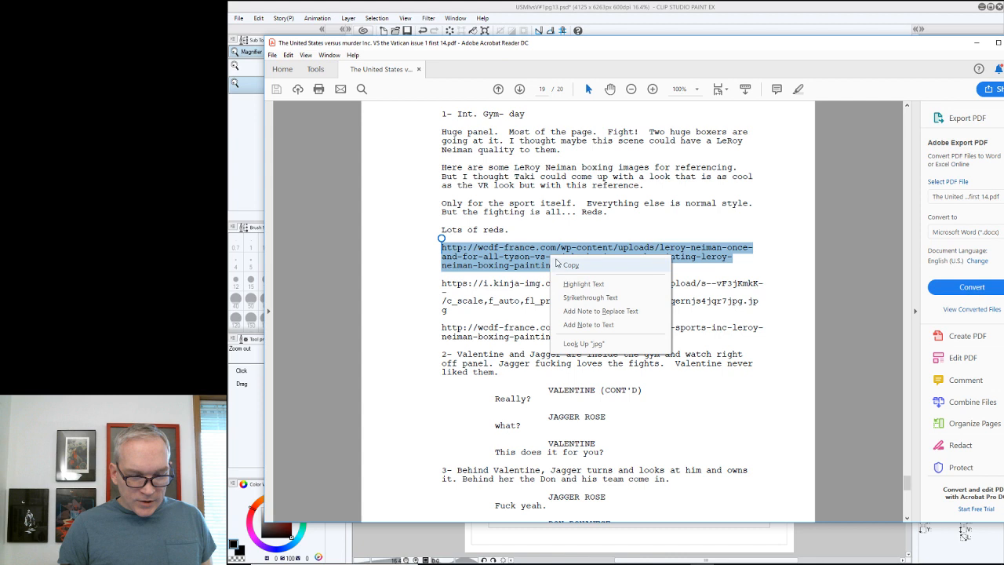
{"action": "left_click", "coordinate": [581, 266]}
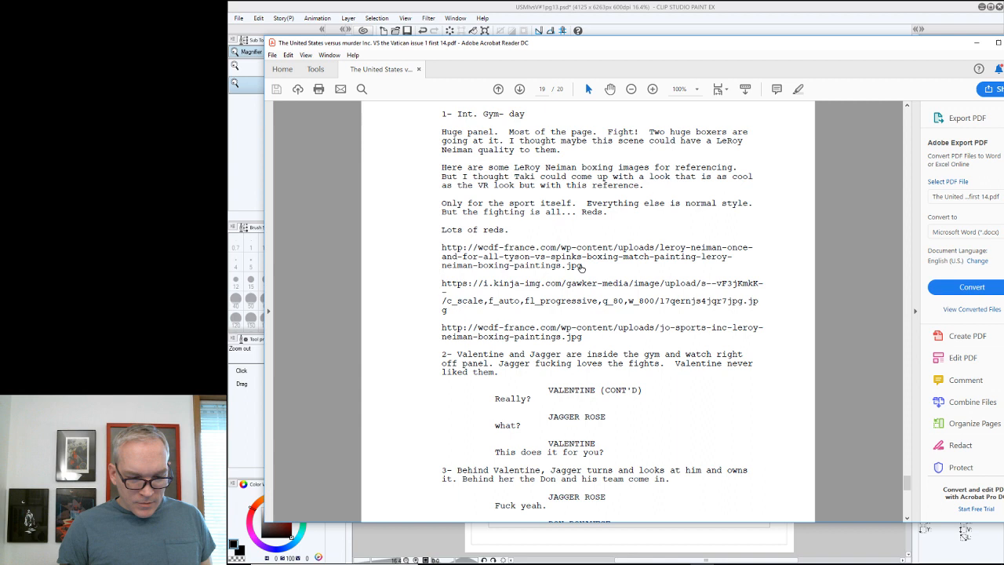
{"action": "left_click_drag", "start_coordinate": [442, 247], "coordinate": [580, 265]}
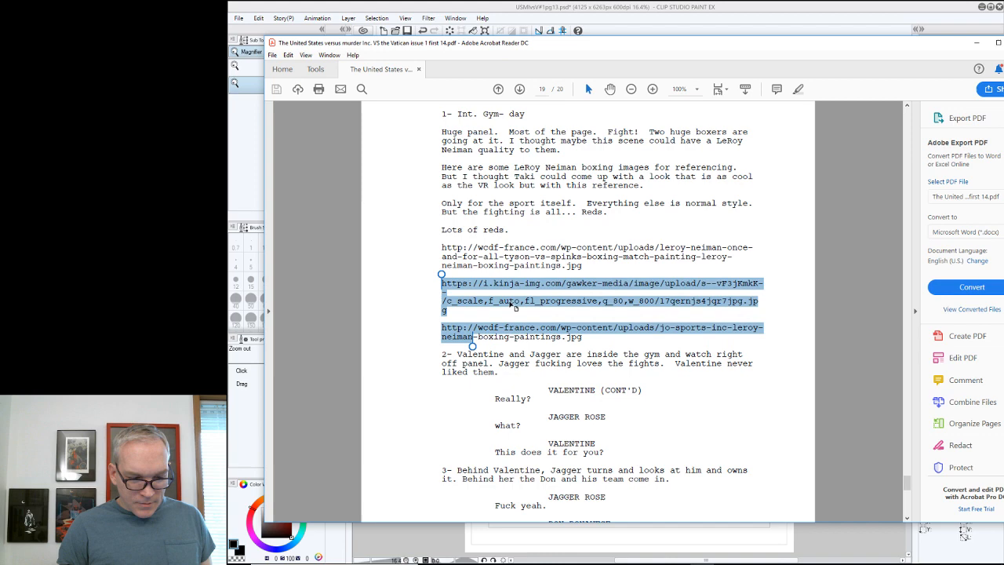
{"action": "left_click", "coordinate": [600, 300]}
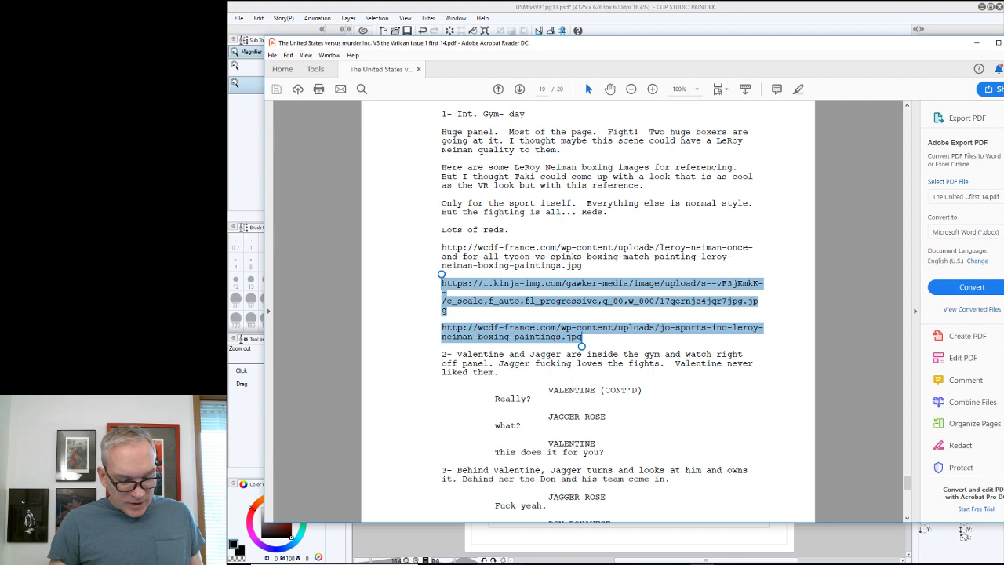
{"action": "left_click", "coordinate": [598, 300]}
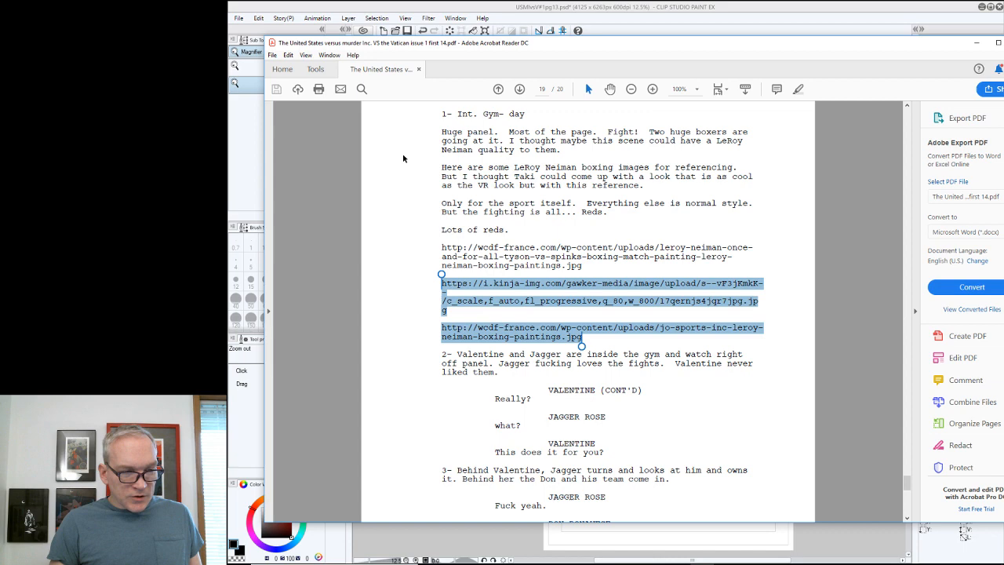
Scroll through the Page 13 script's panel descriptions and back to its heading
{"action": "scroll", "scroll_direction": "down", "scroll_amount": 3}
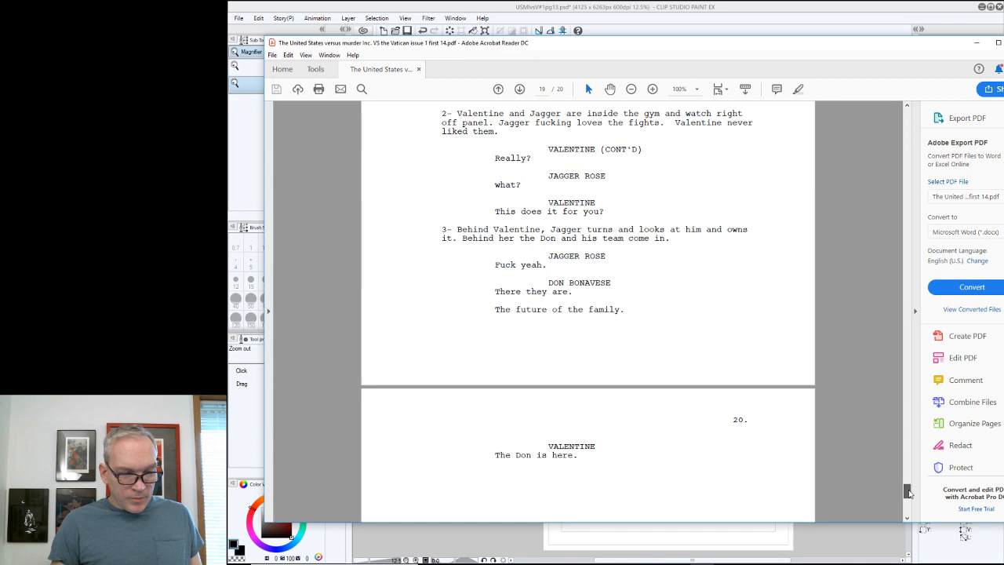
{"action": "scroll", "scroll_direction": "up", "scroll_amount": 3}
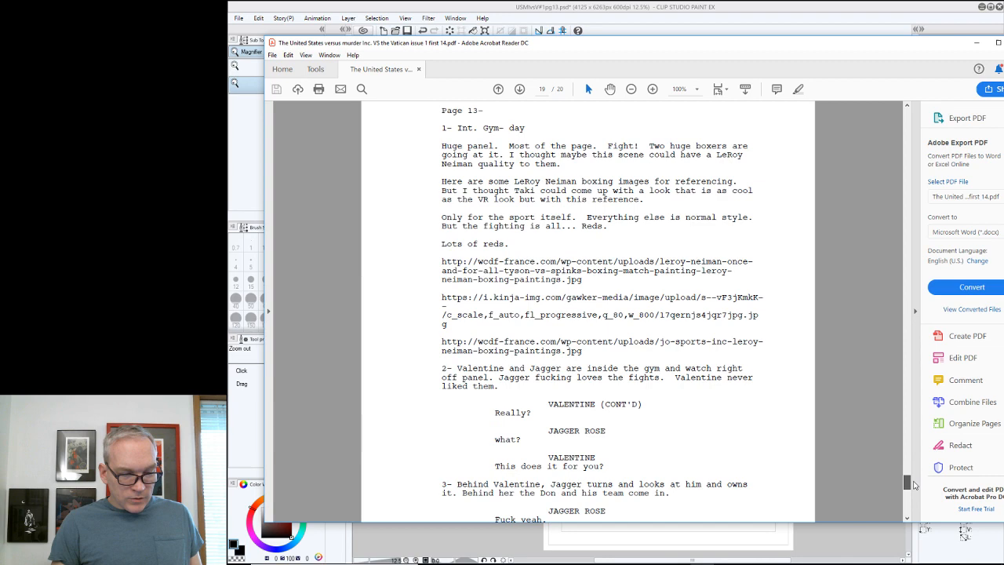
{"action": "scroll", "scroll_direction": "down", "scroll_amount": 3}
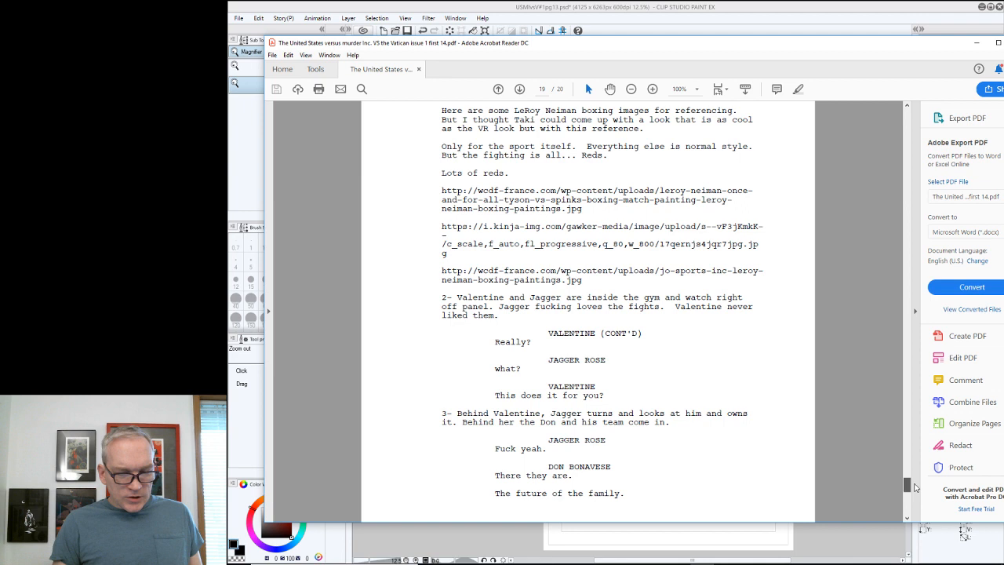
{"action": "scroll", "scroll_direction": "down", "scroll_amount": 3}
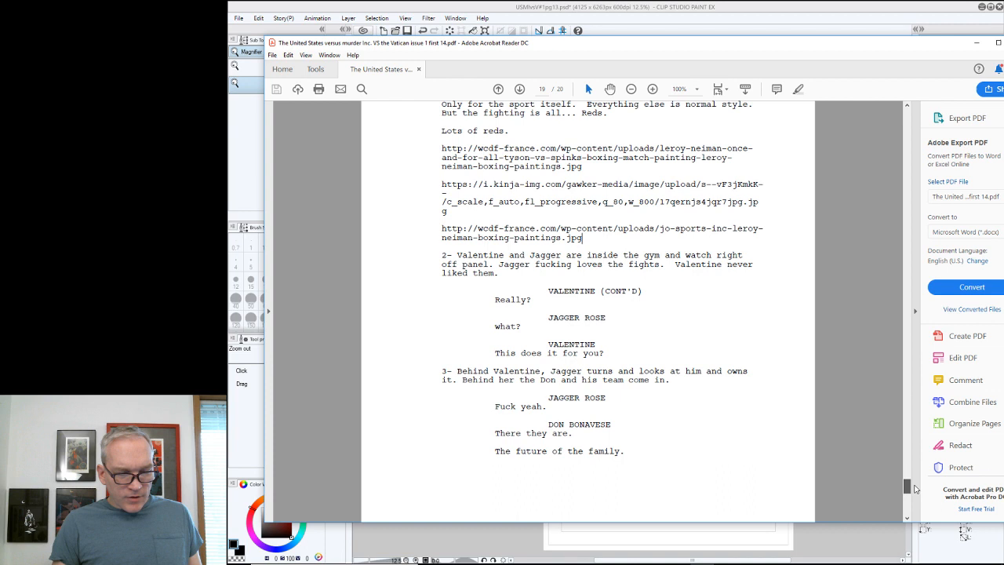
{"action": "scroll", "scroll_direction": "down", "scroll_amount": 3}
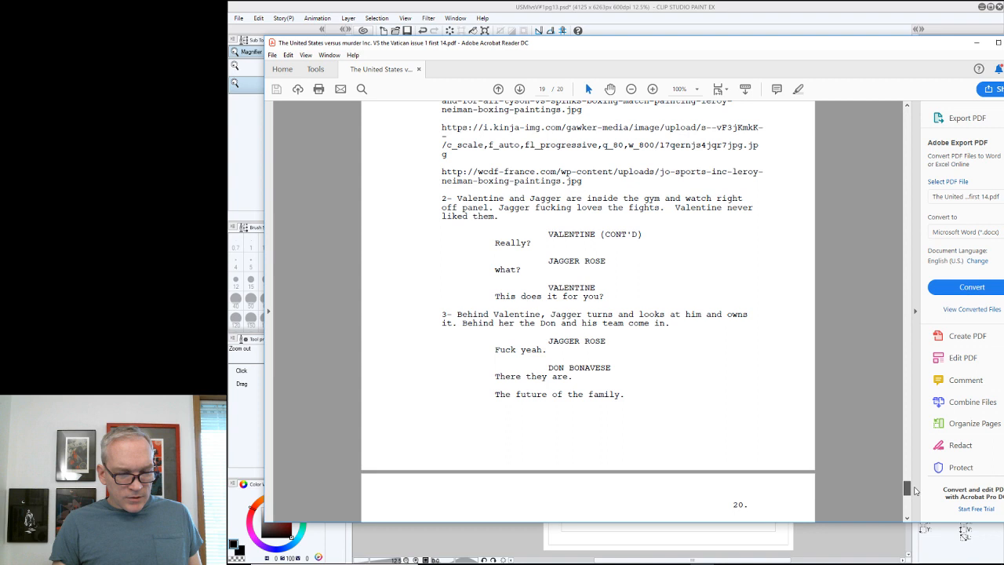
{"action": "scroll", "scroll_direction": "down", "scroll_amount": 3}
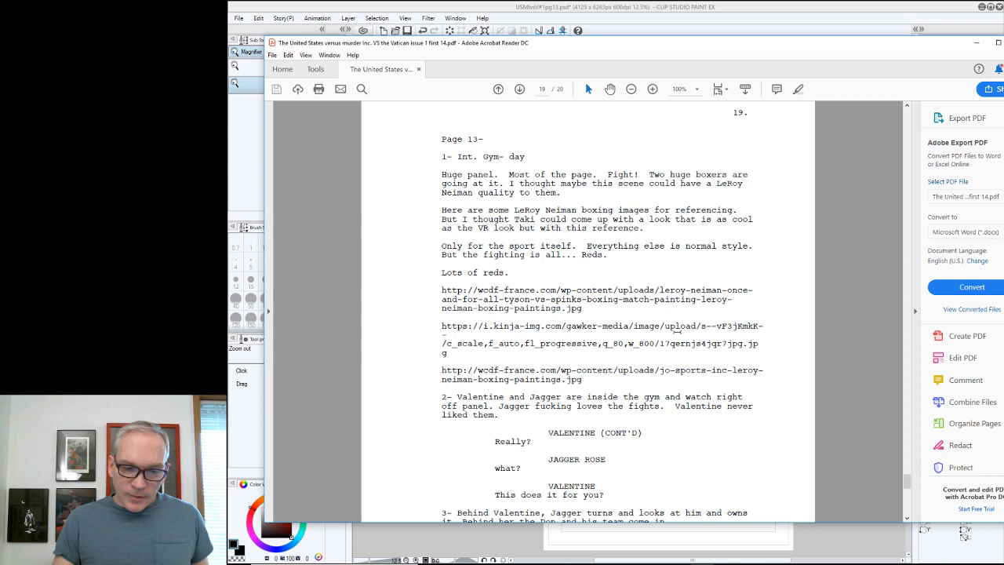
Search Google for the selected LeRoy Neiman boxing text and browse image results
{"action": "right_click", "coordinate": [561, 209]}
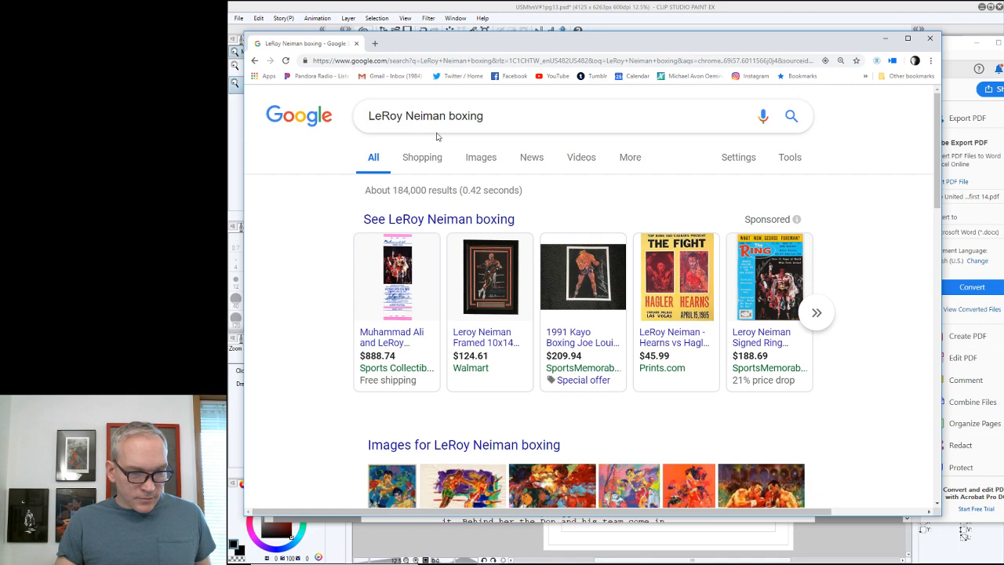
{"action": "left_click", "coordinate": [481, 157]}
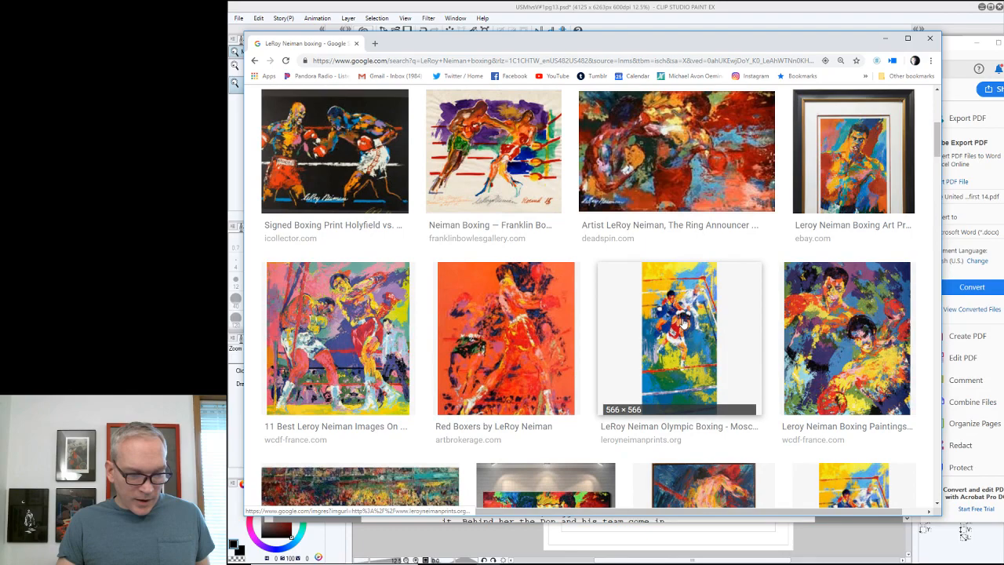
{"action": "scroll", "scroll_direction": "down", "scroll_amount": 3}
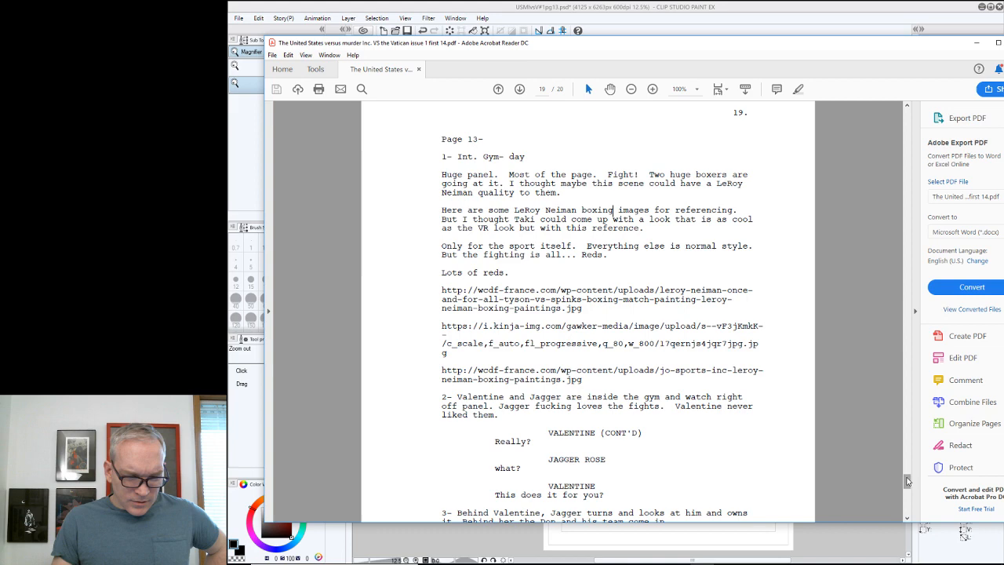
{"action": "scroll", "scroll_direction": "down", "scroll_amount": 3}
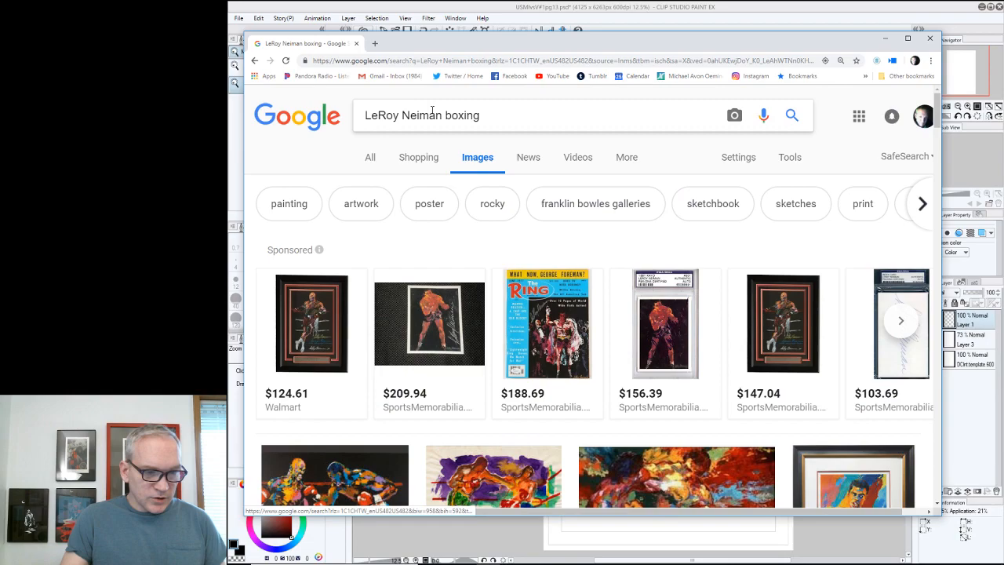
Search images for "boxing classic" and scroll through the black-and-white results
{"action": "type", "text": "boxing"}
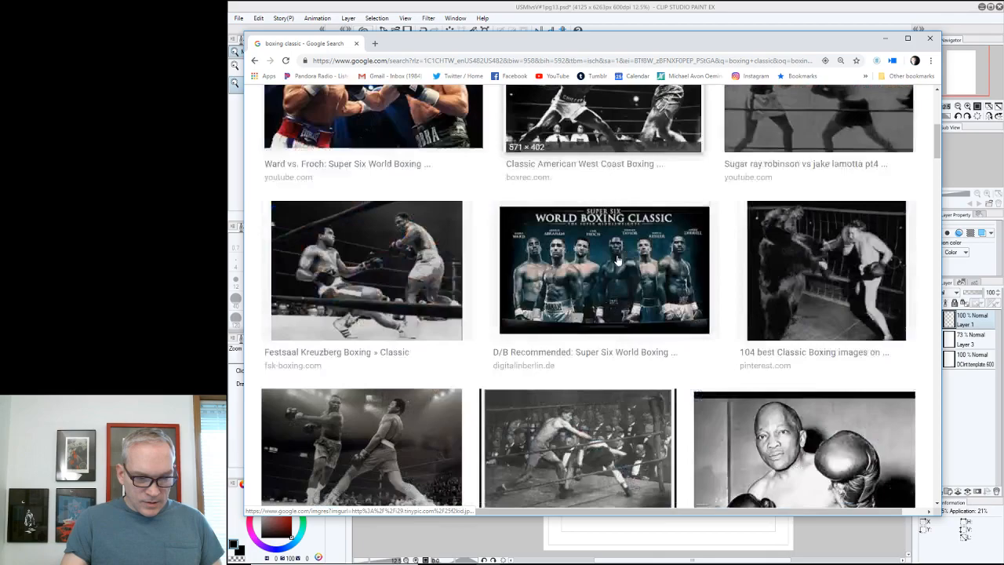
{"action": "scroll", "scroll_direction": "down", "scroll_amount": 3}
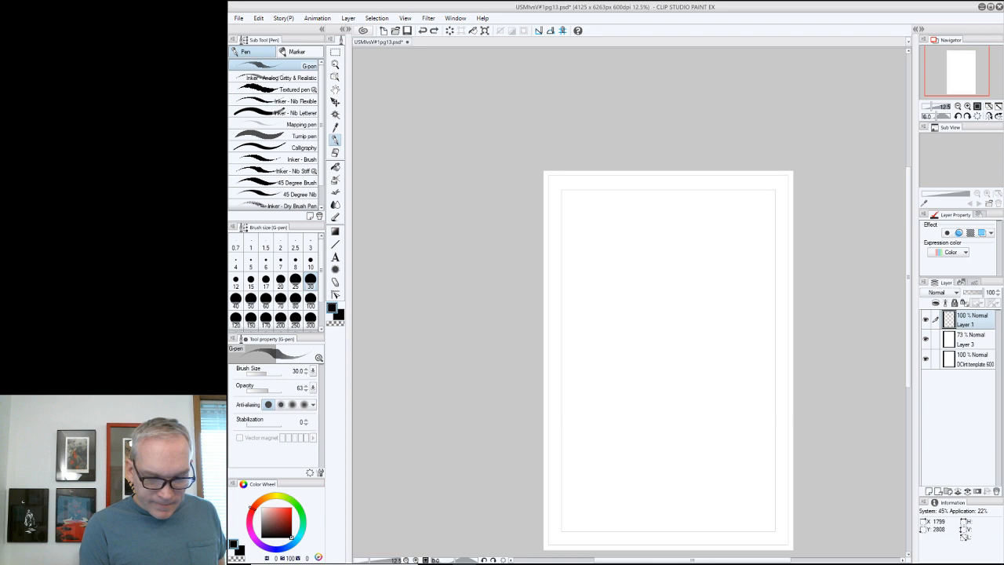
Draw two rough horizontal G-pen strokes marking panel borders on page 13
{"action": "left_click_drag", "start_coordinate": [546, 326], "coordinate": [791, 320]}
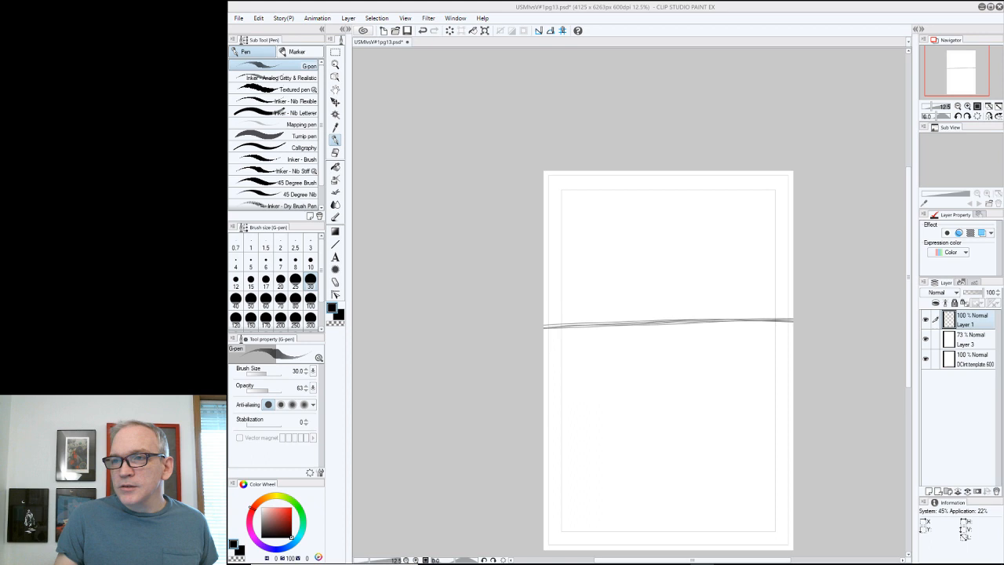
{"action": "left_click_drag", "start_coordinate": [549, 439], "coordinate": [789, 441]}
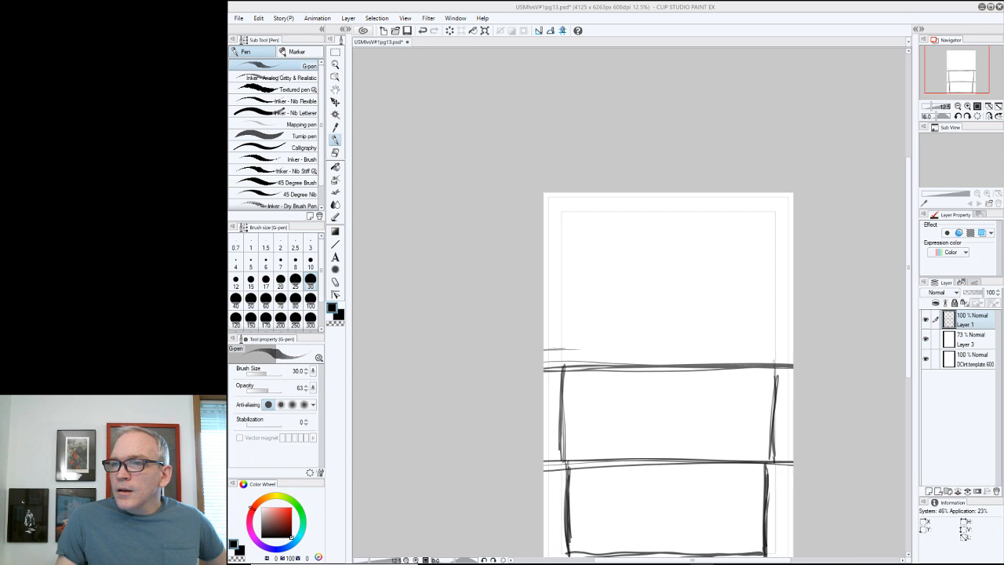
Sketch the perspective ring platform and two boxer figures in the top panel
{"action": "left_click_drag", "start_coordinate": [544, 361], "coordinate": [635, 321]}
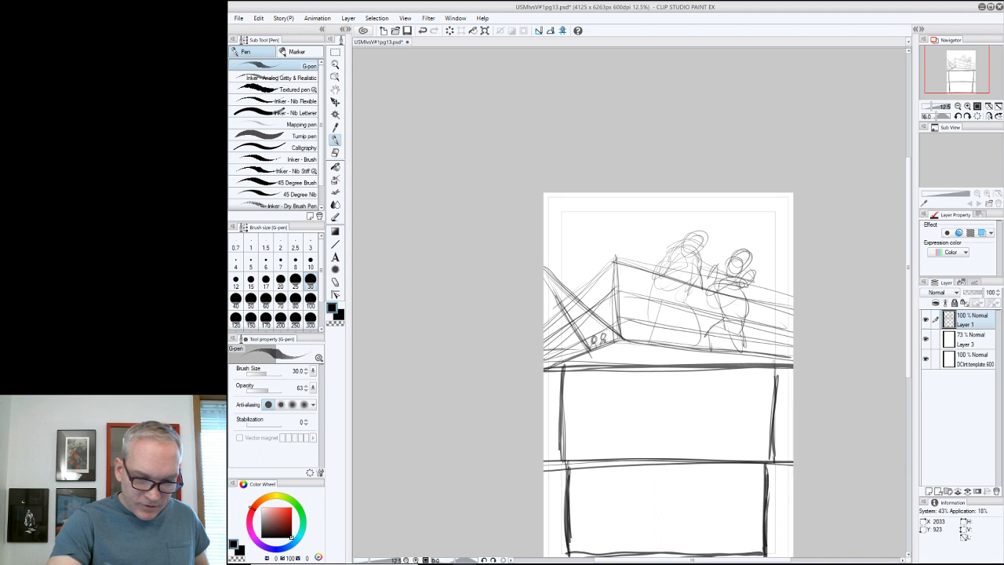
Draw long diagonal rope lines and darken the ring's corner post and edges
{"action": "left_click_drag", "start_coordinate": [546, 208], "coordinate": [791, 338]}
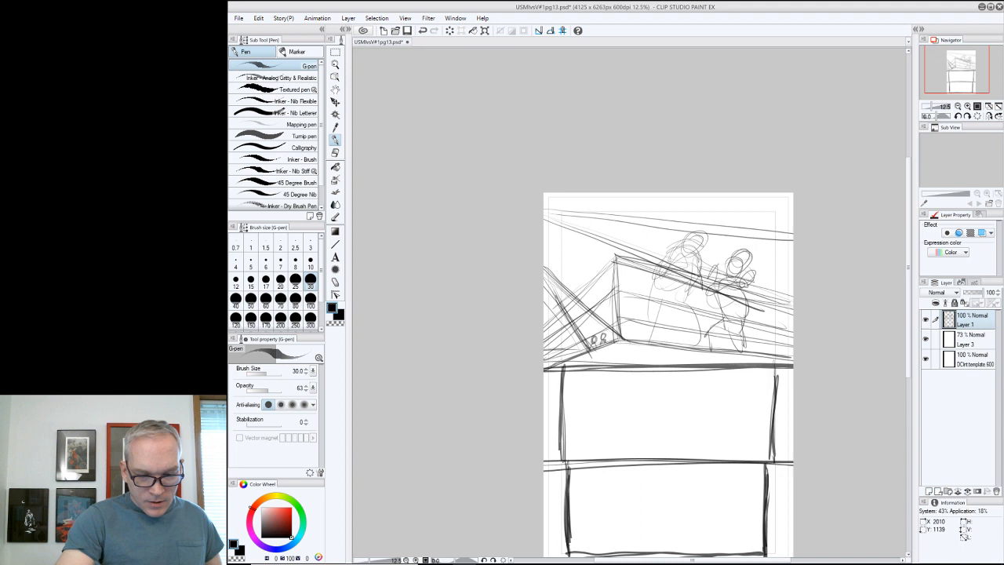
{"action": "left_click_drag", "start_coordinate": [549, 213], "coordinate": [789, 302]}
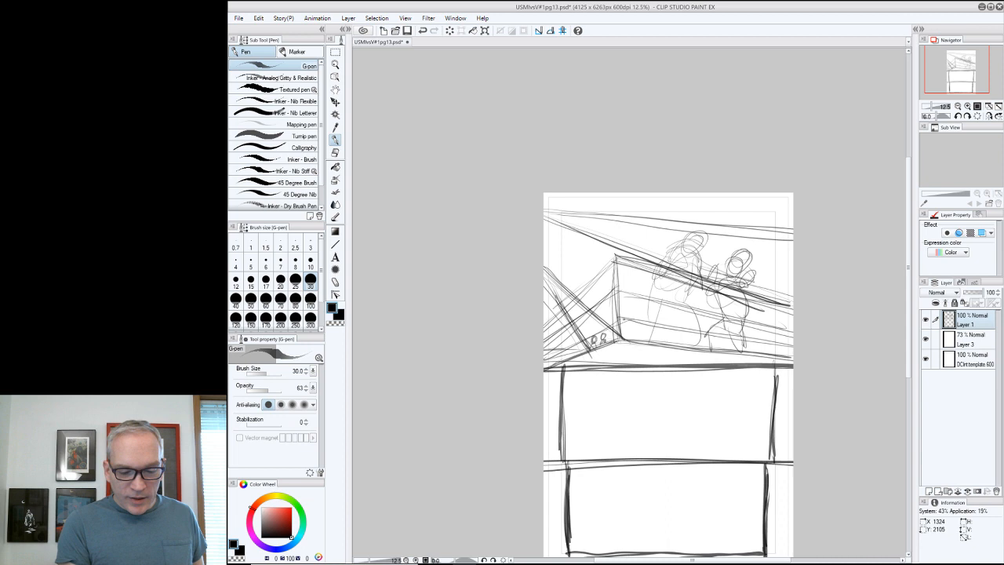
{"action": "left_click_drag", "start_coordinate": [628, 259], "coordinate": [620, 350]}
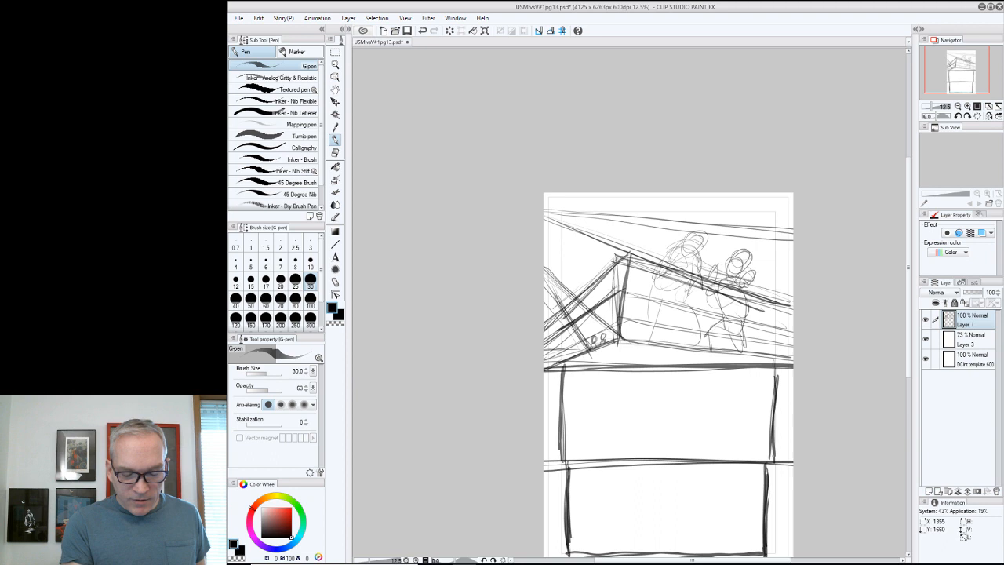
{"action": "left_click_drag", "start_coordinate": [628, 266], "coordinate": [785, 346]}
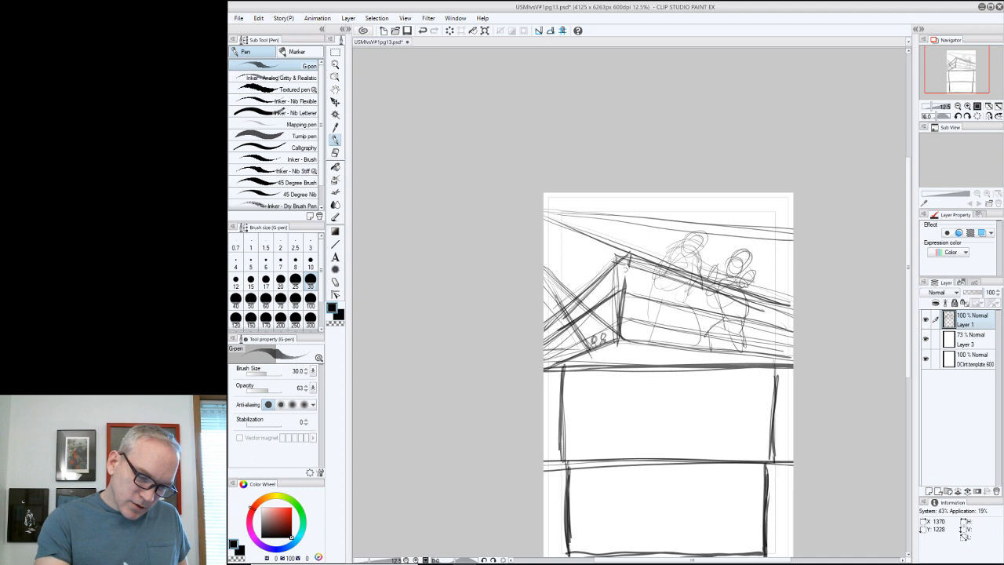
Sketch a big head circle with eye line and shading in the middle panel
{"action": "left_click_drag", "start_coordinate": [620, 275], "coordinate": [635, 329]}
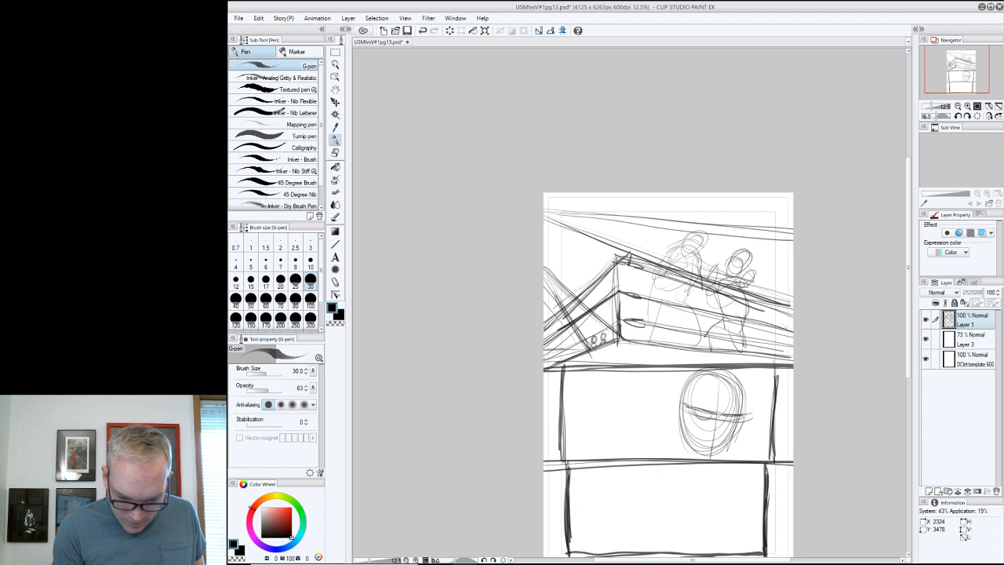
Refine the large face's features and sketch a smaller head to its left in panel 2
{"action": "left_click_drag", "start_coordinate": [691, 392], "coordinate": [722, 436]}
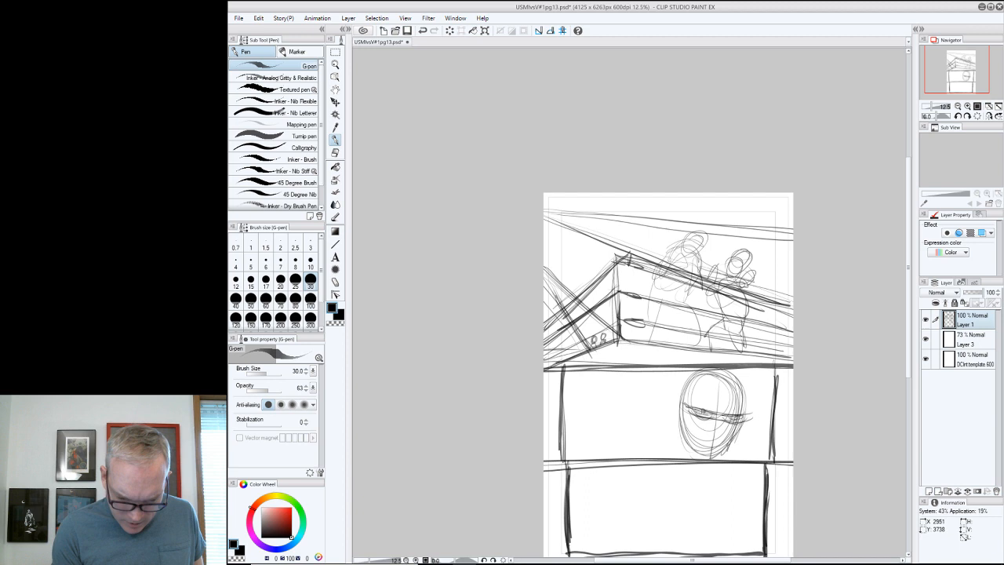
{"action": "left_click_drag", "start_coordinate": [691, 440], "coordinate": [742, 392]}
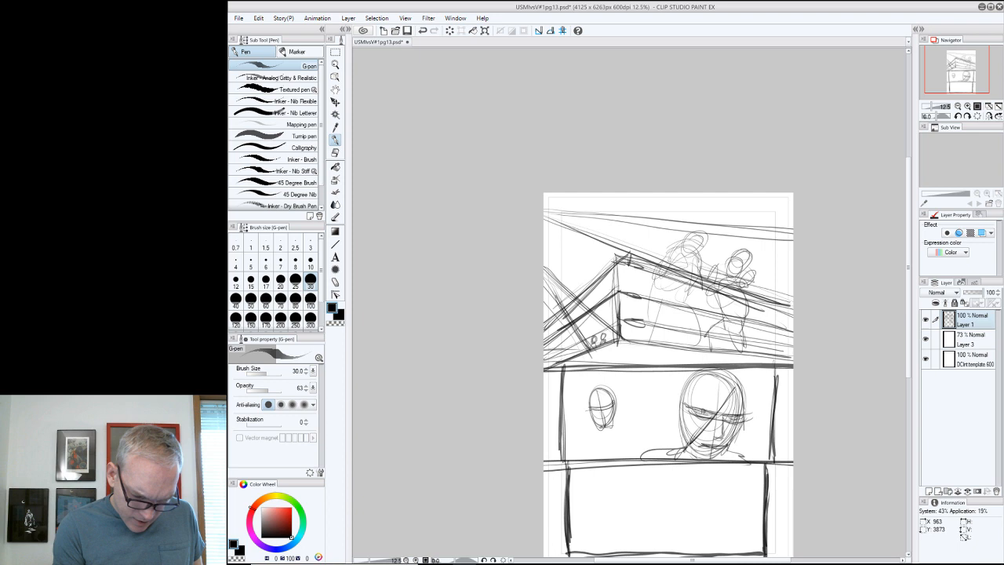
{"action": "left_click_drag", "start_coordinate": [596, 408], "coordinate": [608, 447]}
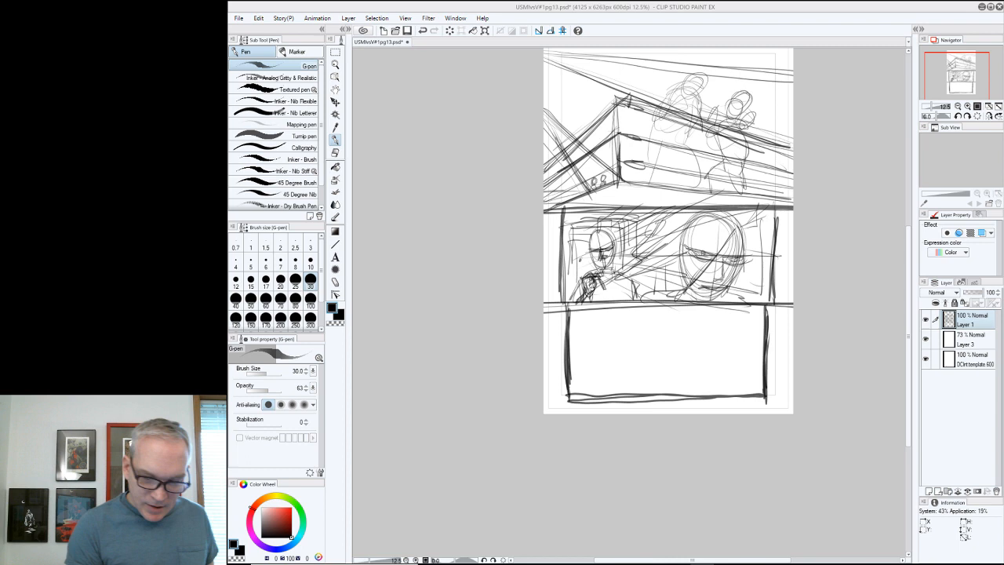
Add background lines behind the panel 2 faces and rough in extra figure strokes
{"action": "left_click_drag", "start_coordinate": [722, 322], "coordinate": [737, 385]}
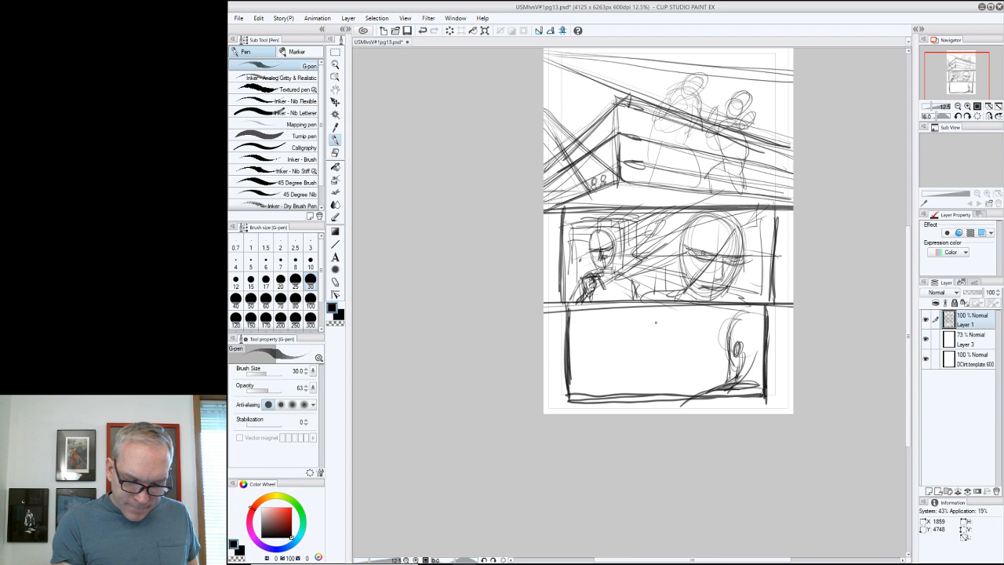
{"action": "left_click_drag", "start_coordinate": [576, 325], "coordinate": [608, 345]}
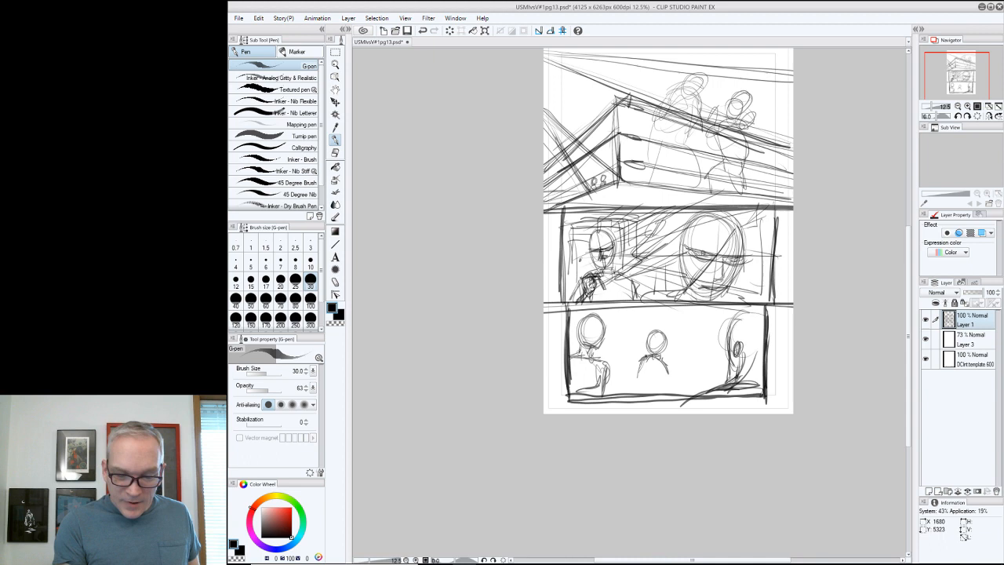
{"action": "left_click_drag", "start_coordinate": [636, 373], "coordinate": [667, 384]}
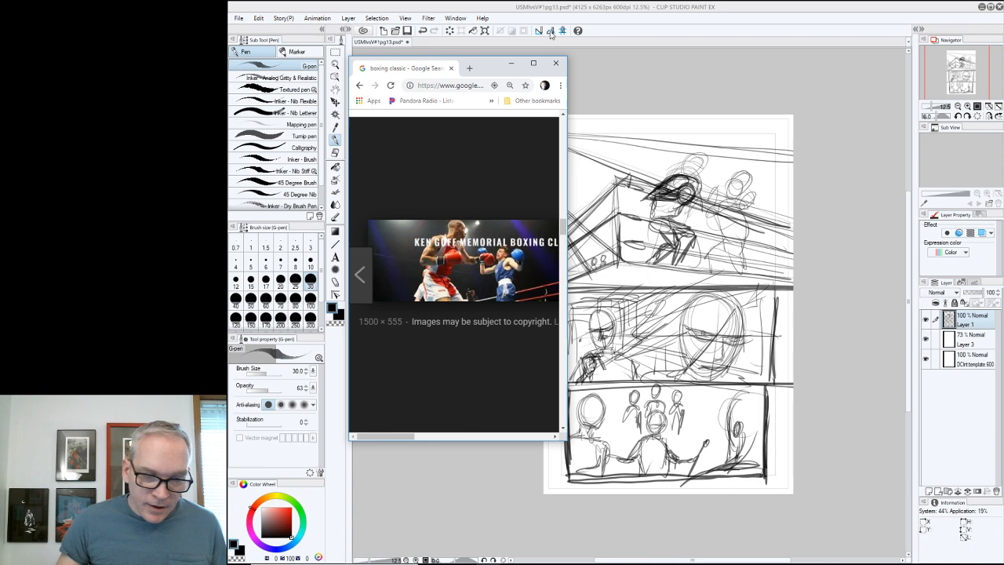
Close the boxing reference photo and return to page 13 in Clip Studio Paint
{"action": "left_click", "coordinate": [556, 63]}
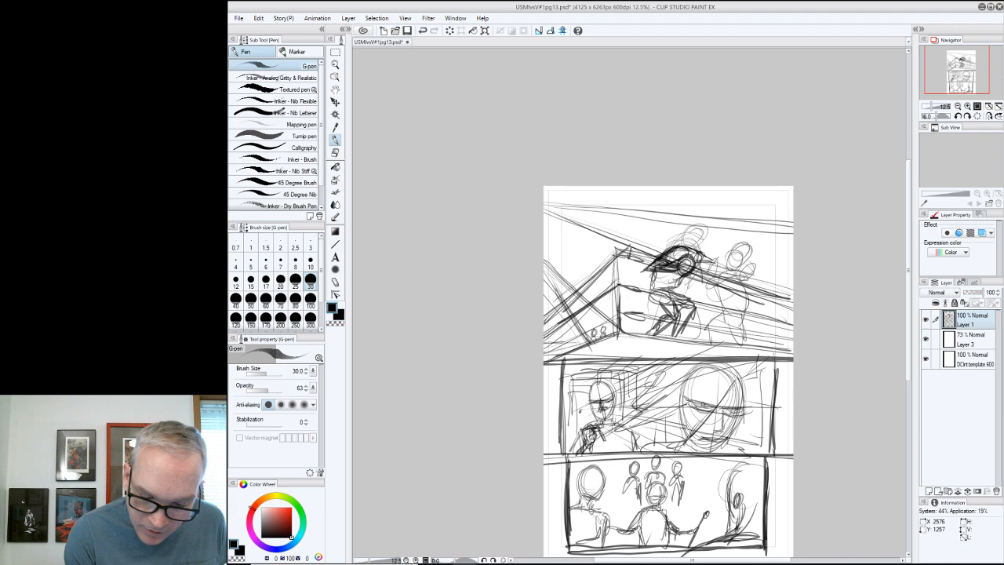
Draw the crouching, punching boxer's body over the rough in the top panel
{"action": "left_click_drag", "start_coordinate": [718, 259], "coordinate": [734, 262]}
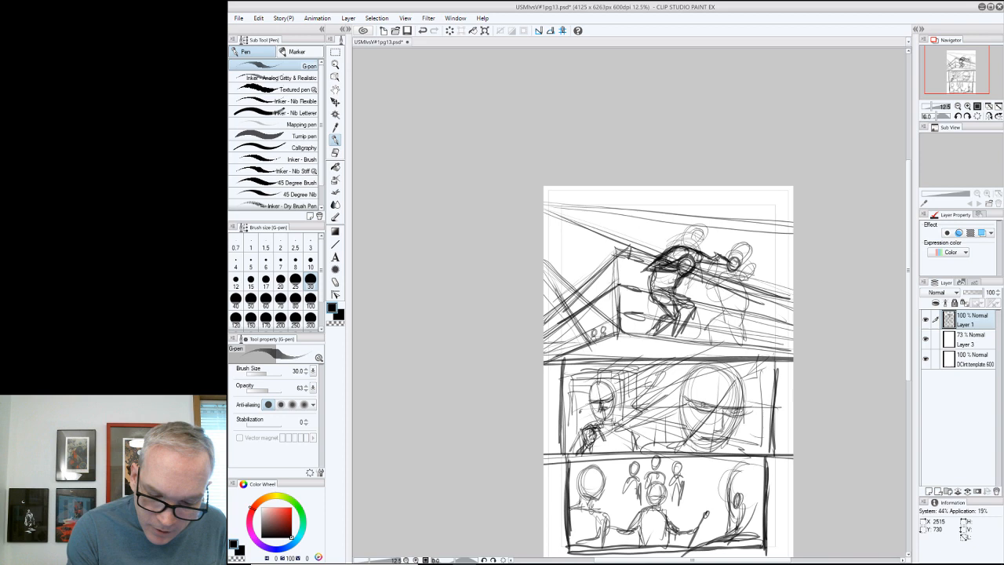
{"action": "left_click", "coordinate": [694, 235]}
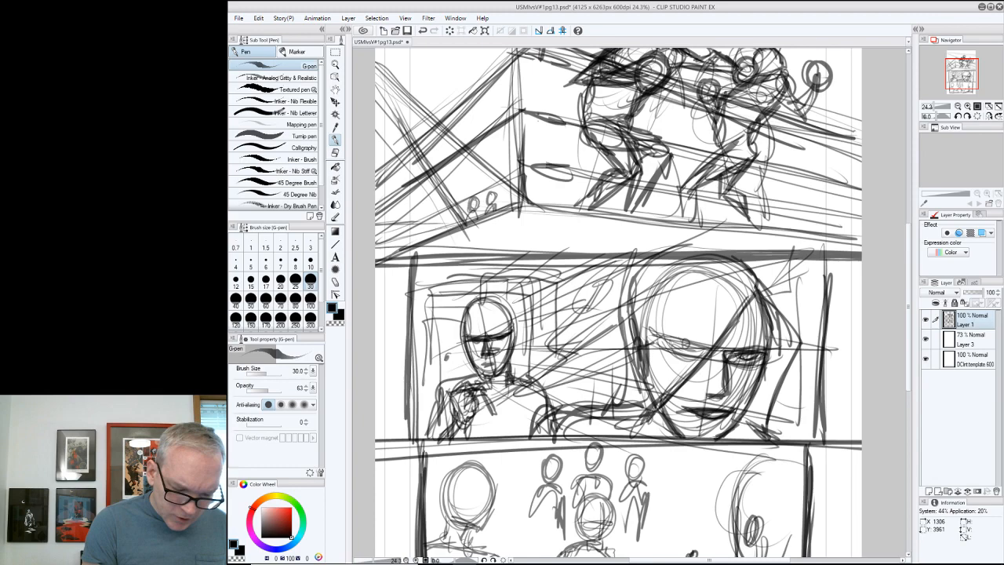
Redraw the left figure's head and face and firm up the figure strokes in panel 3
{"action": "scroll", "scroll_direction": "down", "scroll_amount": 3}
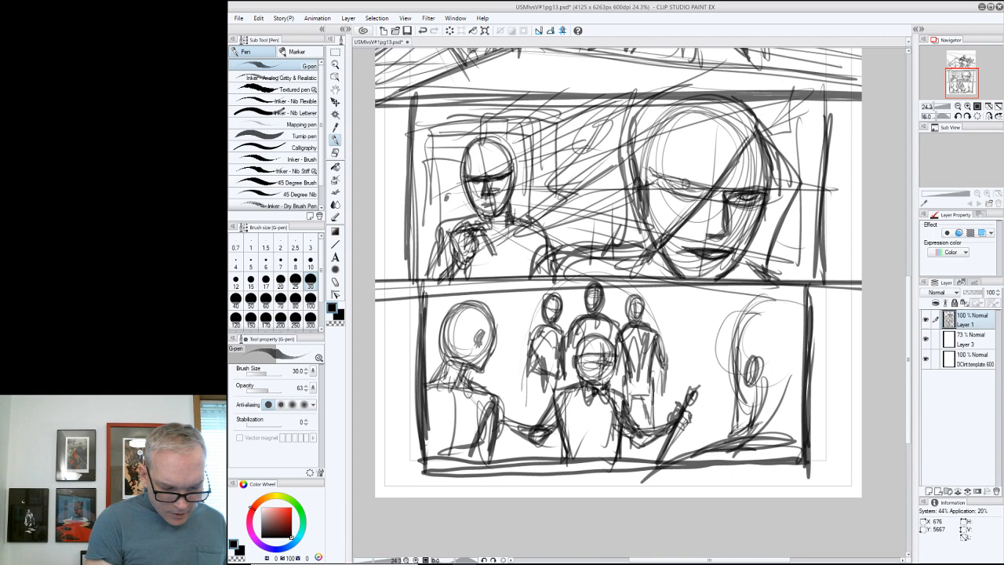
{"action": "left_click_drag", "start_coordinate": [490, 313], "coordinate": [487, 455]}
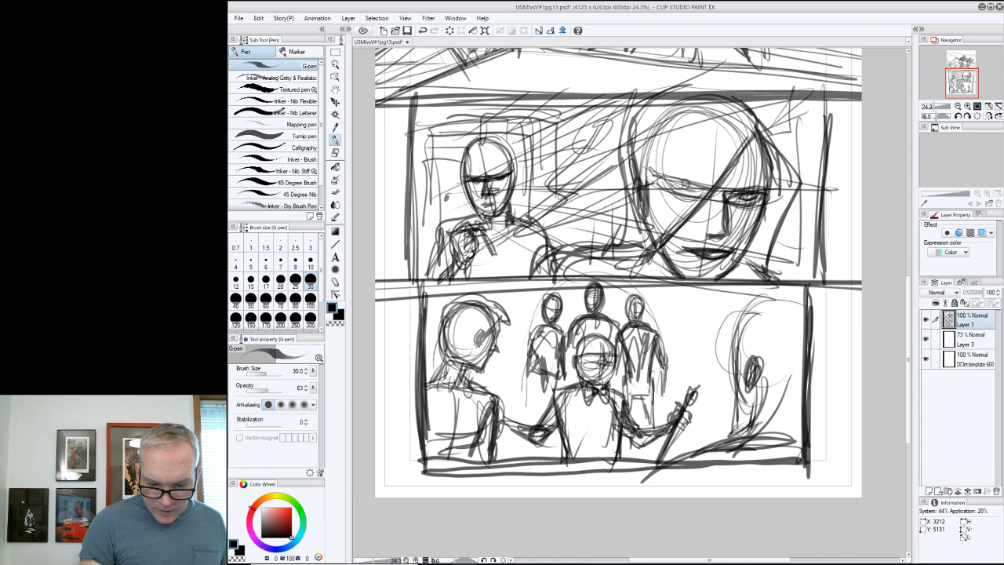
{"action": "left_click_drag", "start_coordinate": [738, 361], "coordinate": [792, 447]}
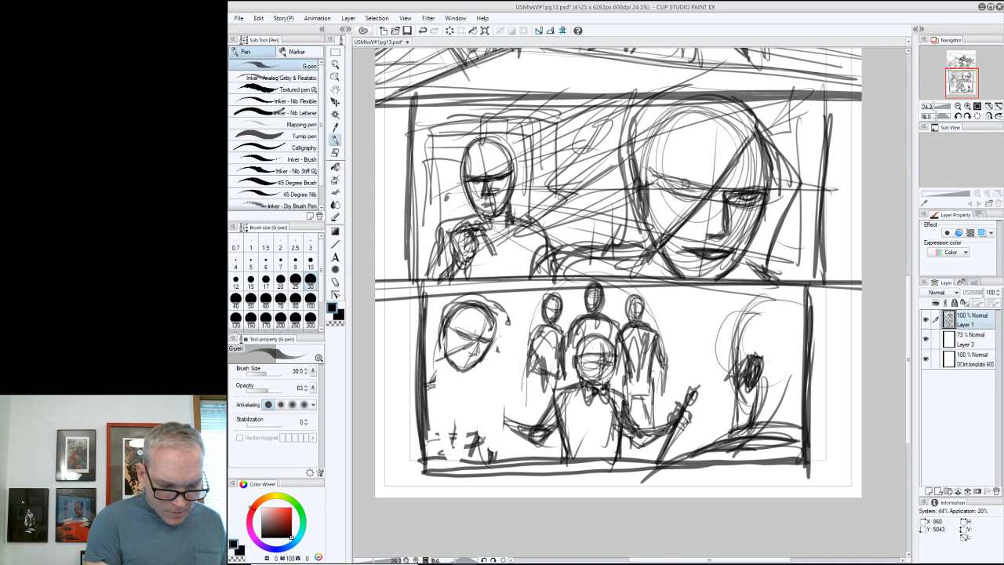
{"action": "left_click", "coordinate": [455, 376]}
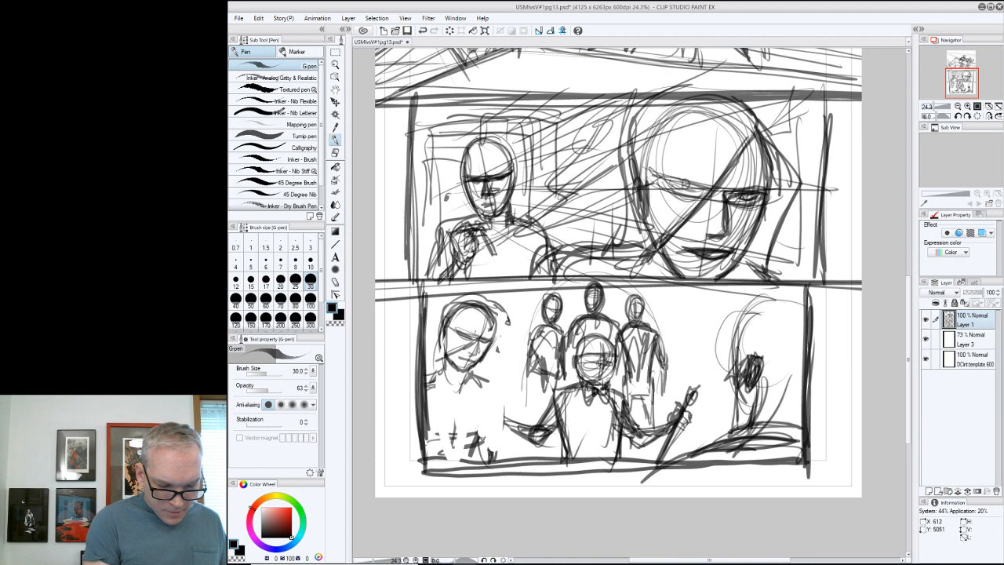